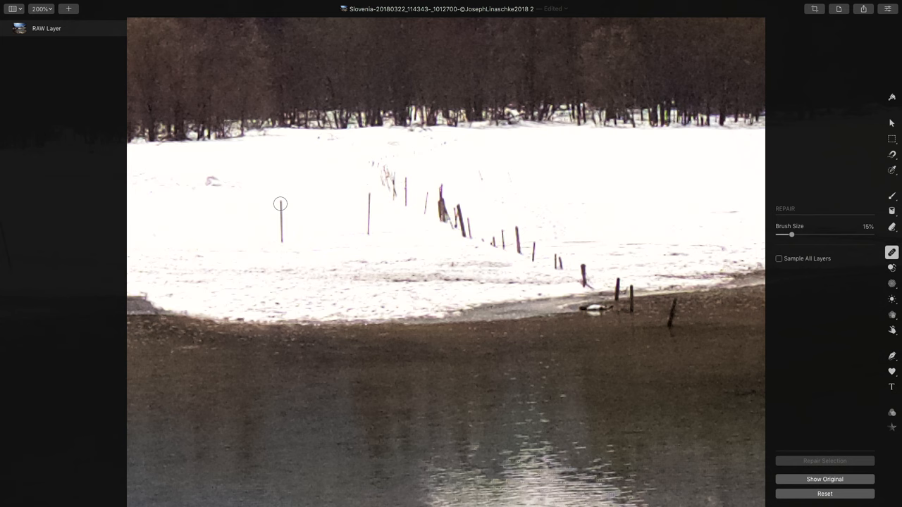
{"action": "mouse_move", "coordinate": [364, 197]}
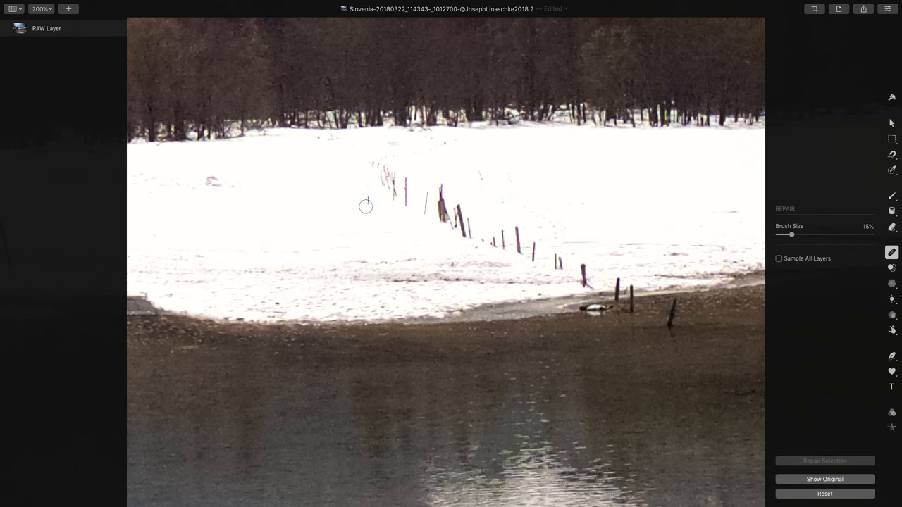
{"action": "mouse_move", "coordinate": [366, 197]}
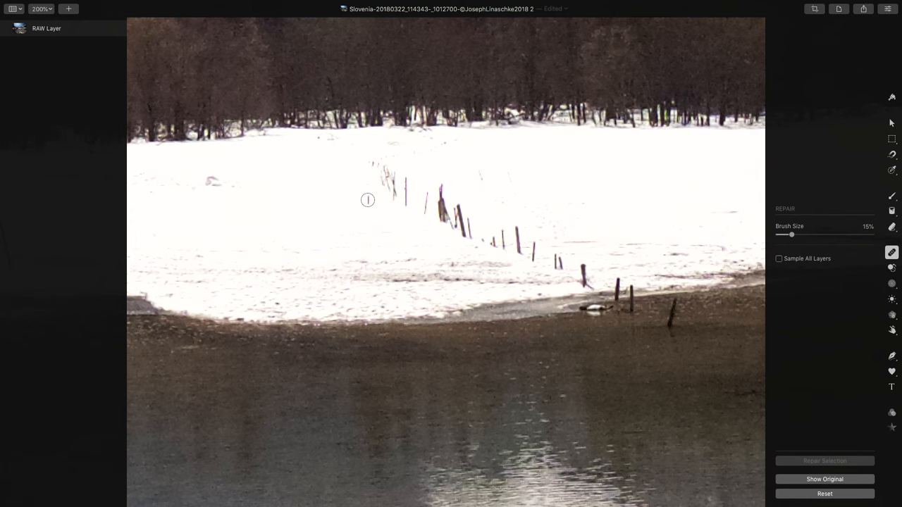
{"action": "mouse_move", "coordinate": [473, 337]}
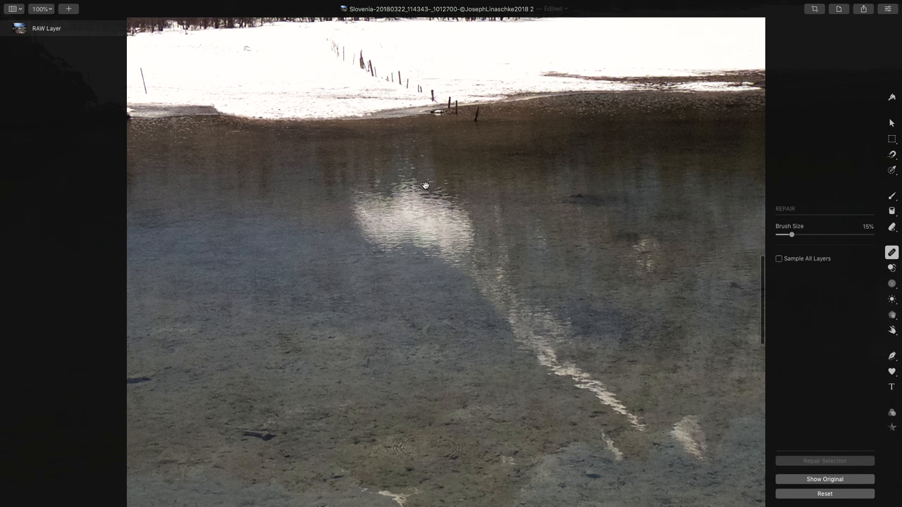
Step: Enlarge the Repair brush and paint out the bright cloud reflection in the lake water
{"action": "left_click_drag", "start_coordinate": [791, 234], "coordinate": [814, 234]}
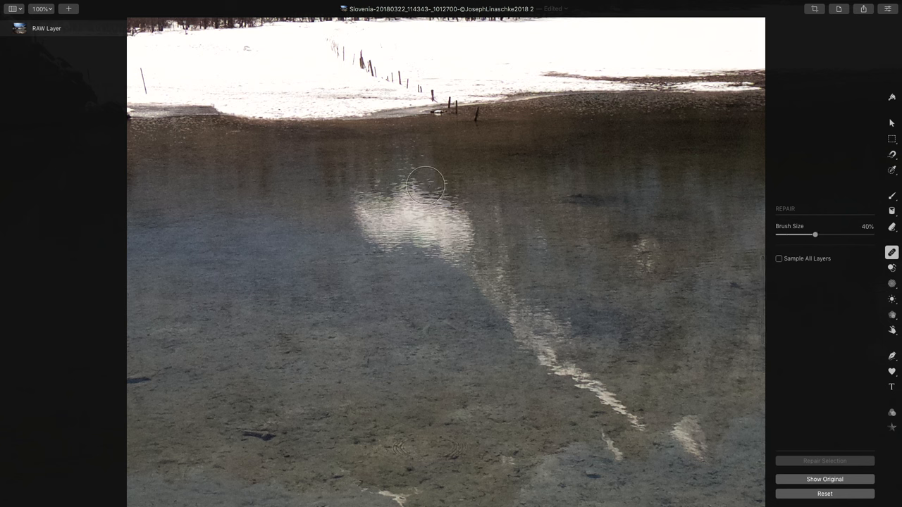
{"action": "left_click_drag", "start_coordinate": [814, 234], "coordinate": [825, 234]}
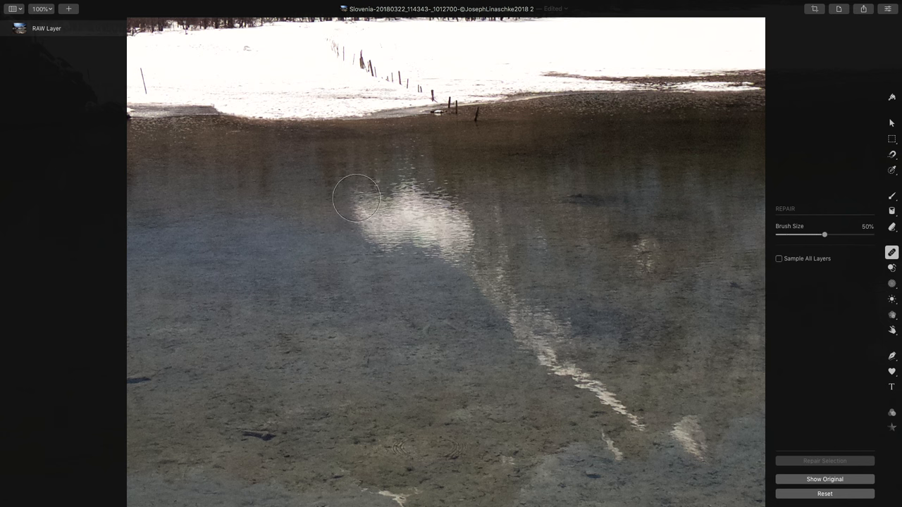
{"action": "left_click_drag", "start_coordinate": [355, 198], "coordinate": [372, 245]}
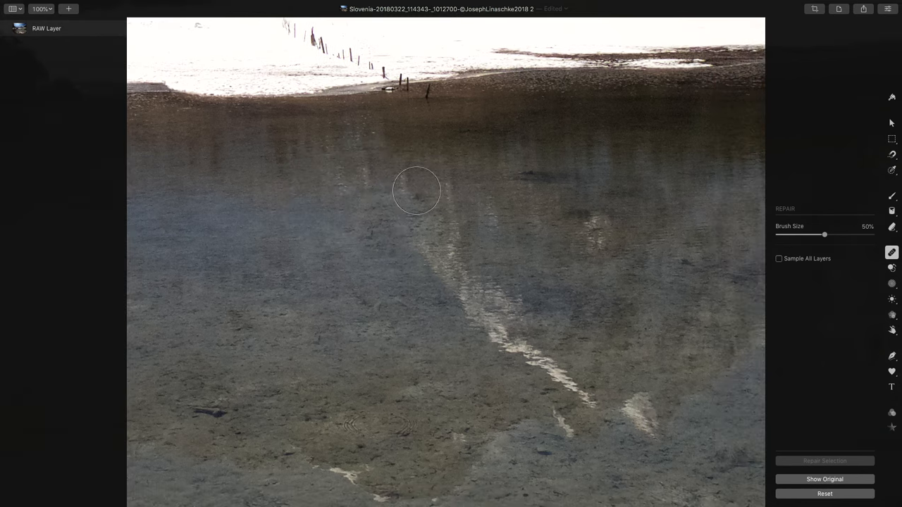
{"action": "mouse_move", "coordinate": [379, 184]}
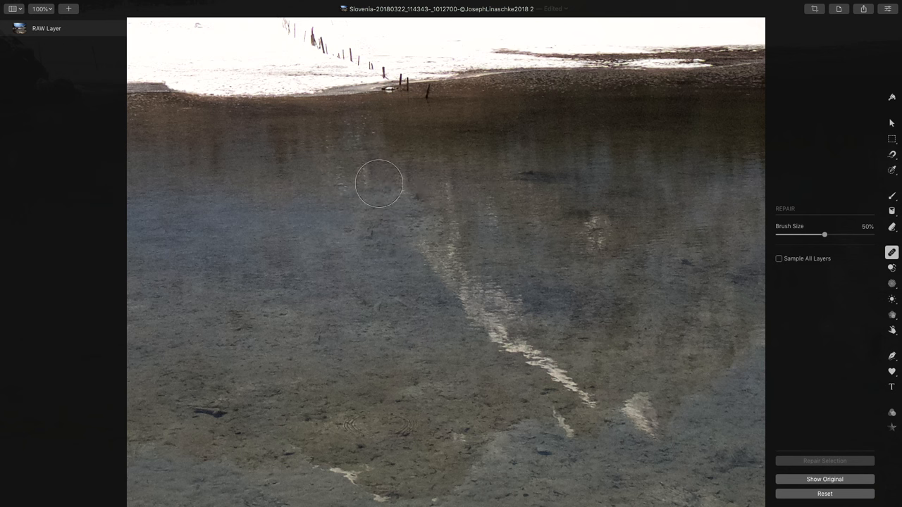
{"action": "mouse_move", "coordinate": [448, 200]}
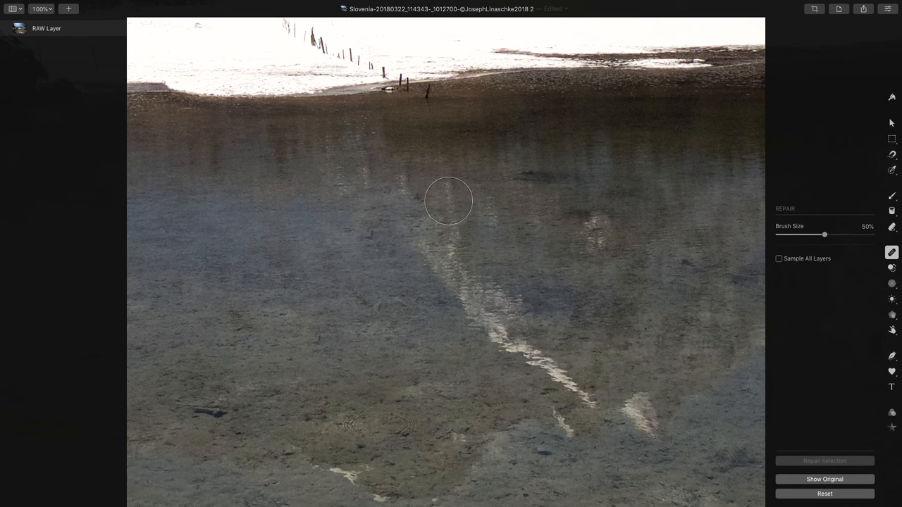
{"action": "mouse_move", "coordinate": [409, 186]}
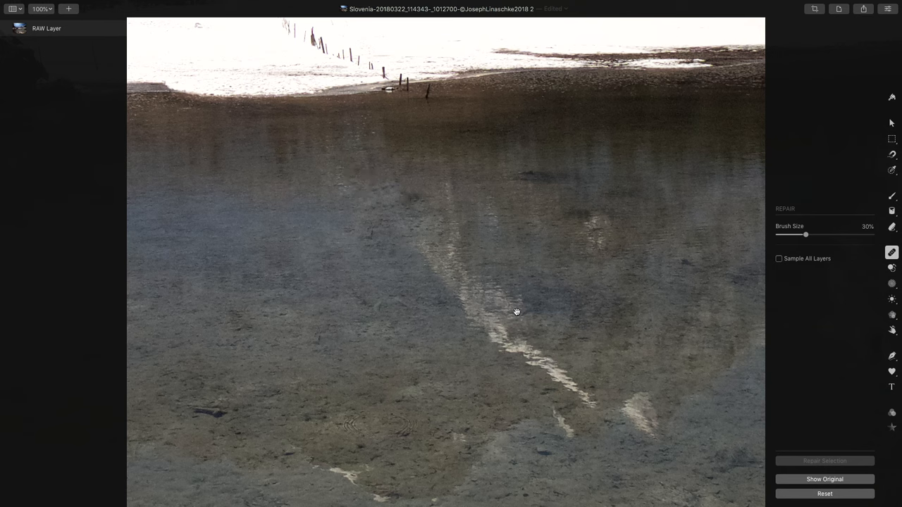
{"action": "mouse_move", "coordinate": [355, 186]}
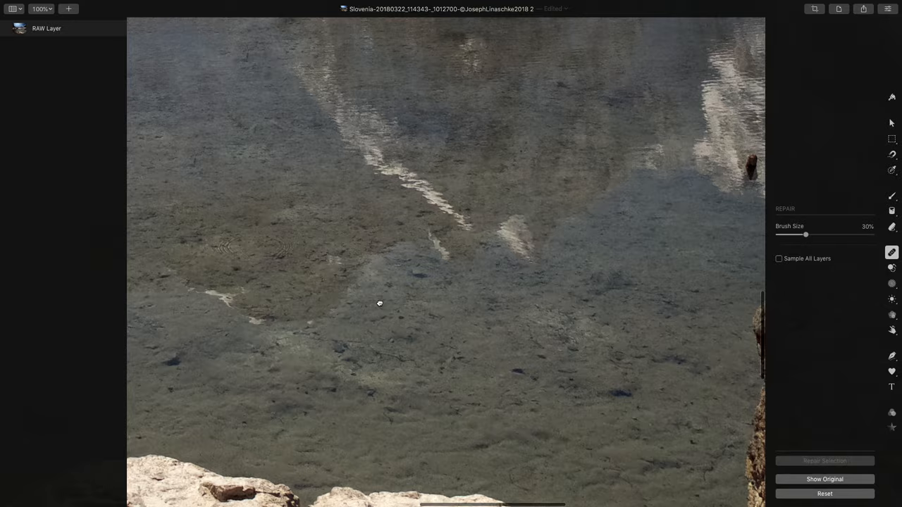
{"action": "left_click_drag", "start_coordinate": [379, 303], "coordinate": [495, 196]}
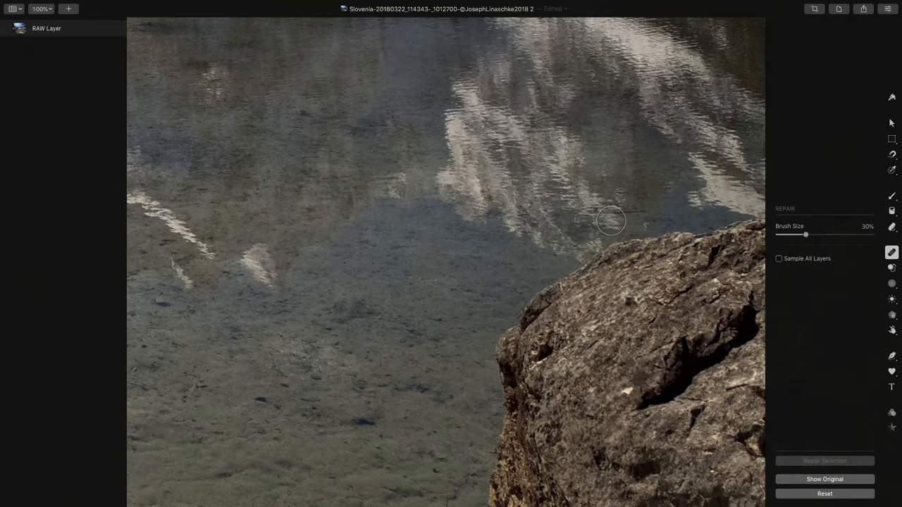
{"action": "mouse_move", "coordinate": [485, 197]}
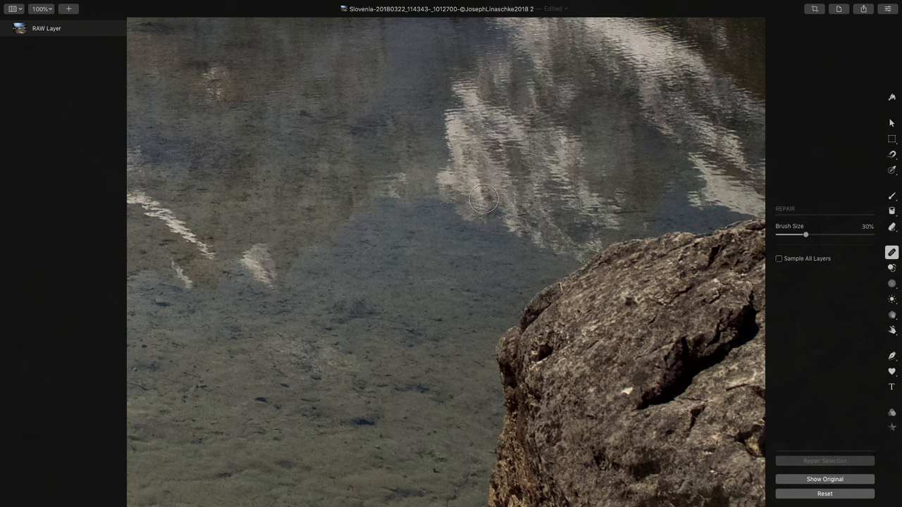
{"action": "scroll", "scroll_direction": "down", "scroll_amount": 3}
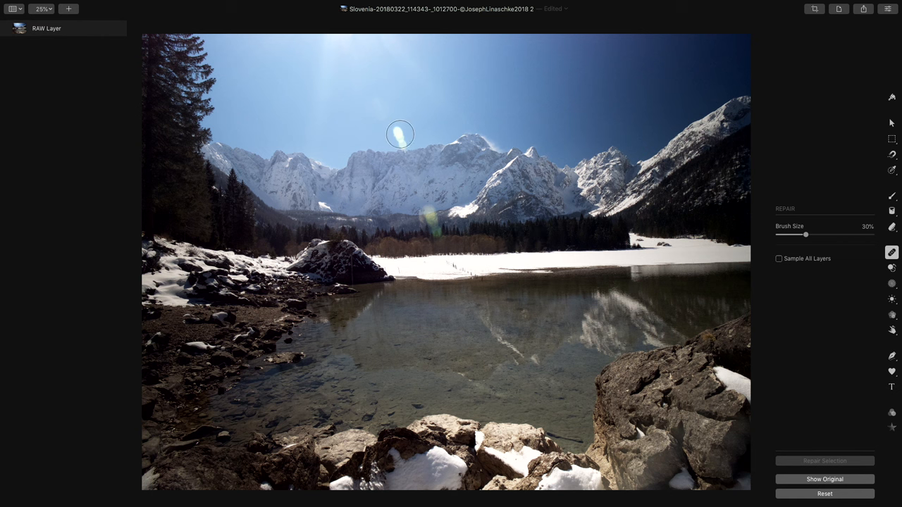
{"action": "mouse_move", "coordinate": [448, 232]}
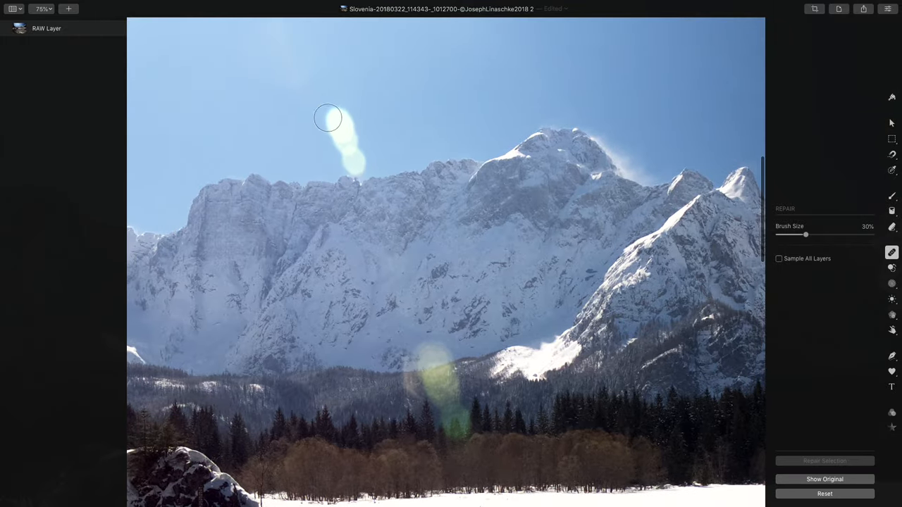
Step: Raise Repair Brush Size to 50% and paint out the upper lens flare above the ridge
{"action": "left_click_drag", "start_coordinate": [806, 234], "coordinate": [825, 234]}
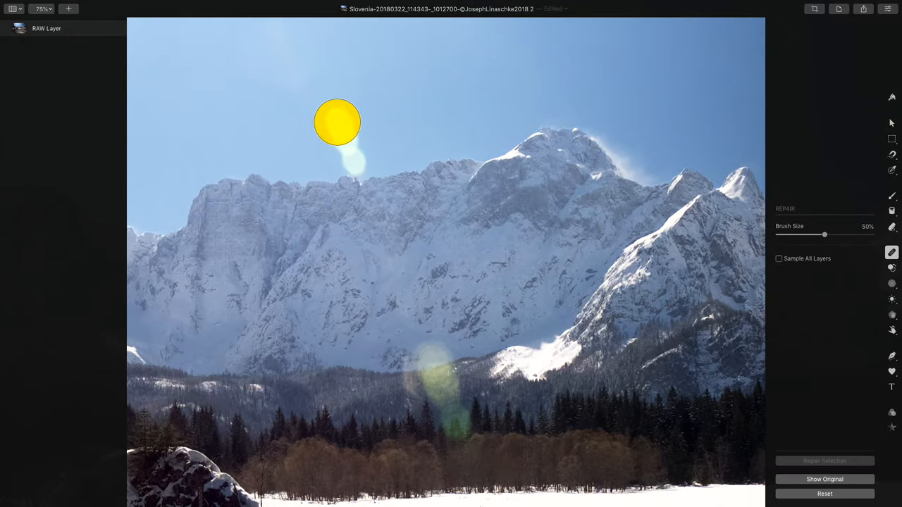
{"action": "left_click", "coordinate": [337, 122]}
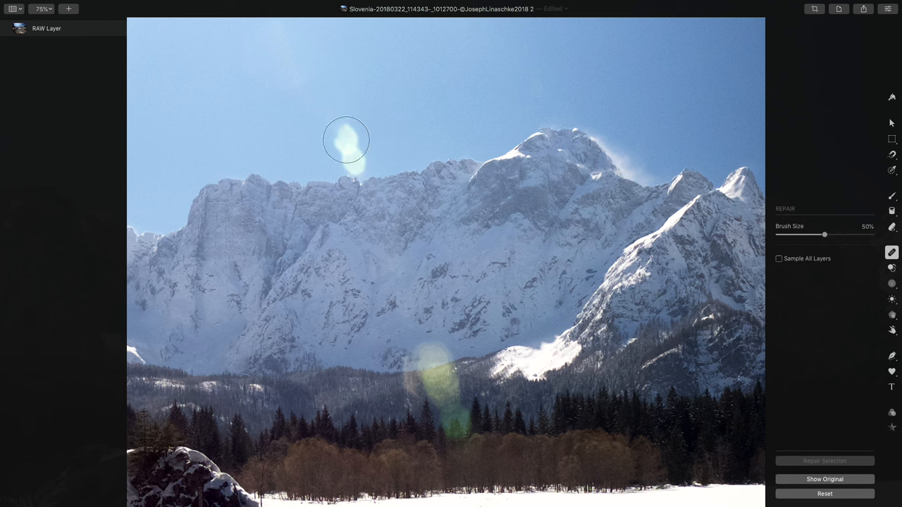
{"action": "mouse_move", "coordinate": [358, 161]}
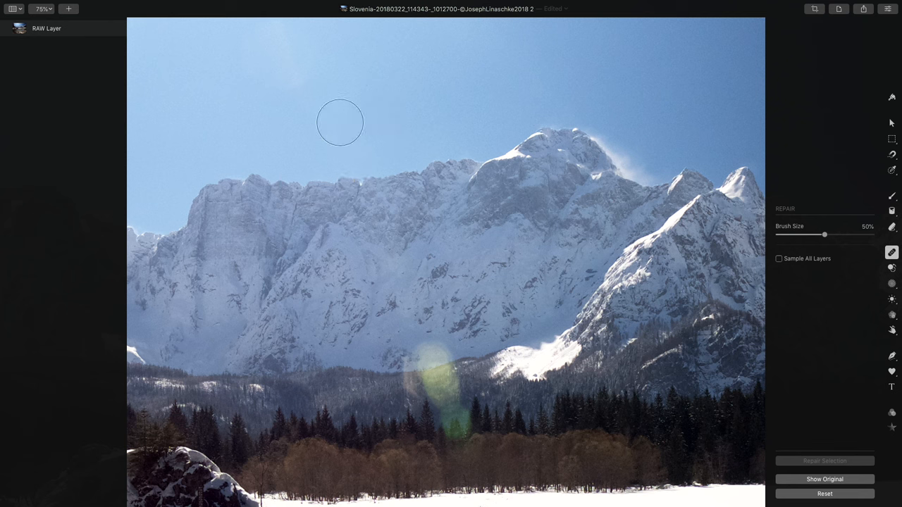
{"action": "mouse_move", "coordinate": [482, 209]}
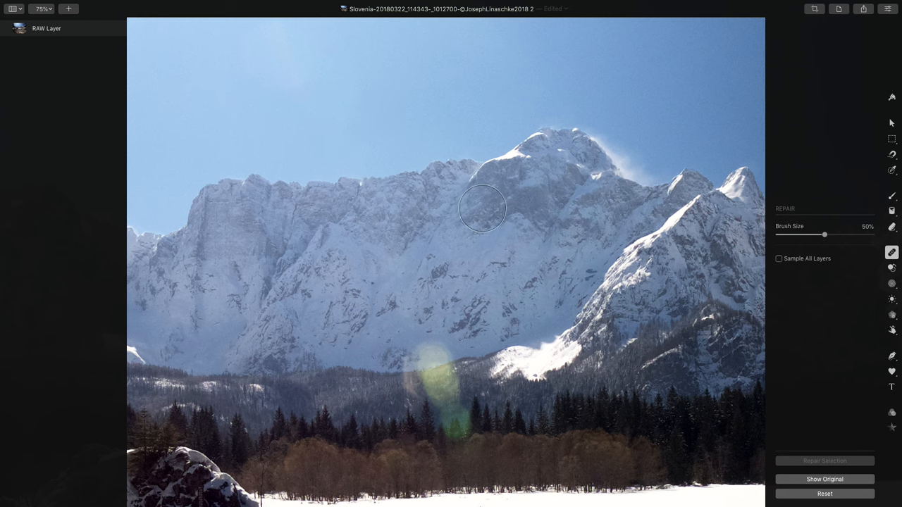
{"action": "mouse_move", "coordinate": [352, 110]}
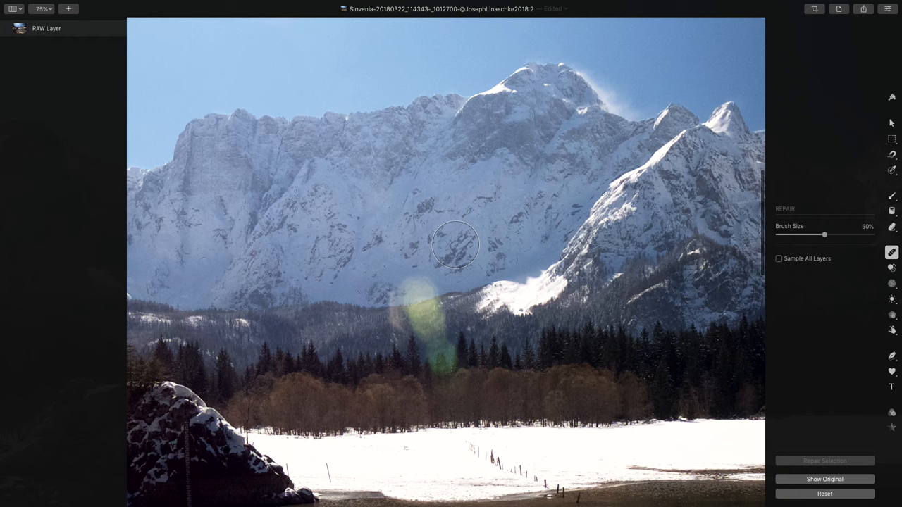
{"action": "mouse_move", "coordinate": [416, 298]}
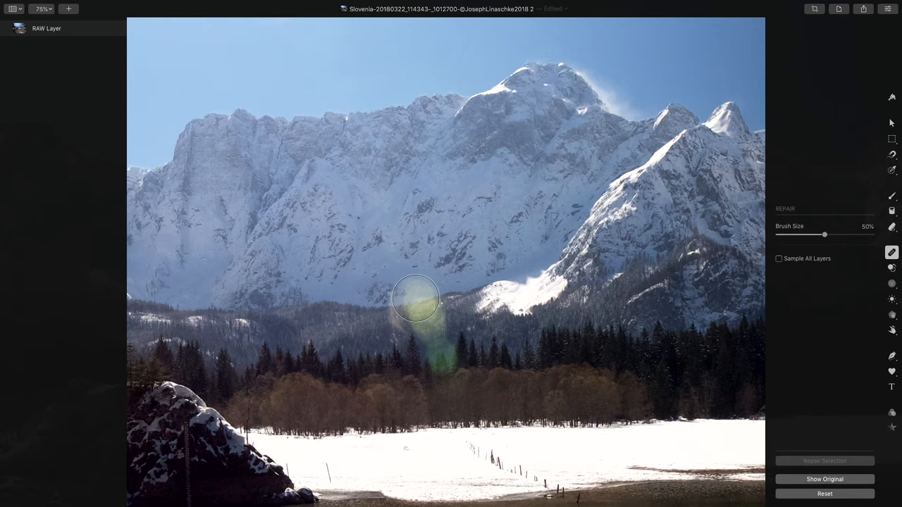
{"action": "mouse_move", "coordinate": [426, 386]}
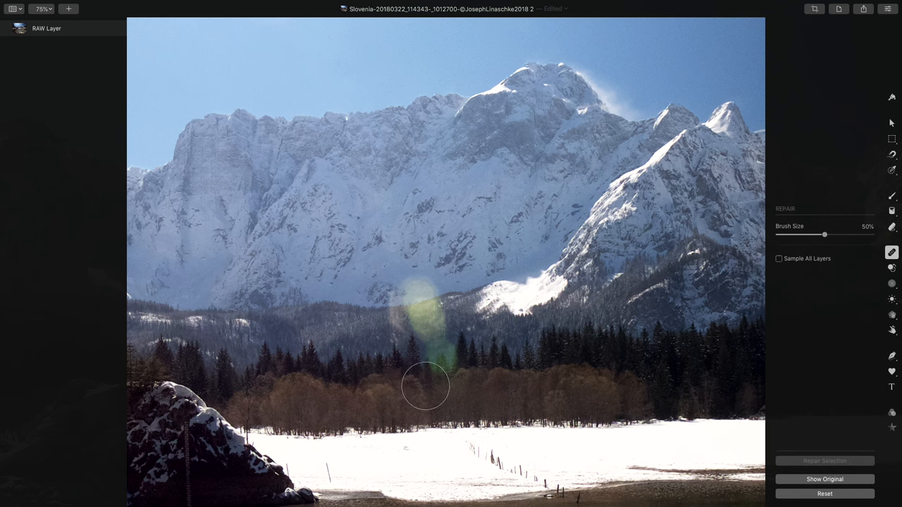
Step: Enlarge the Repair brush and paint out the green lens flare blob over the treeline
{"action": "left_click_drag", "start_coordinate": [825, 234], "coordinate": [848, 234]}
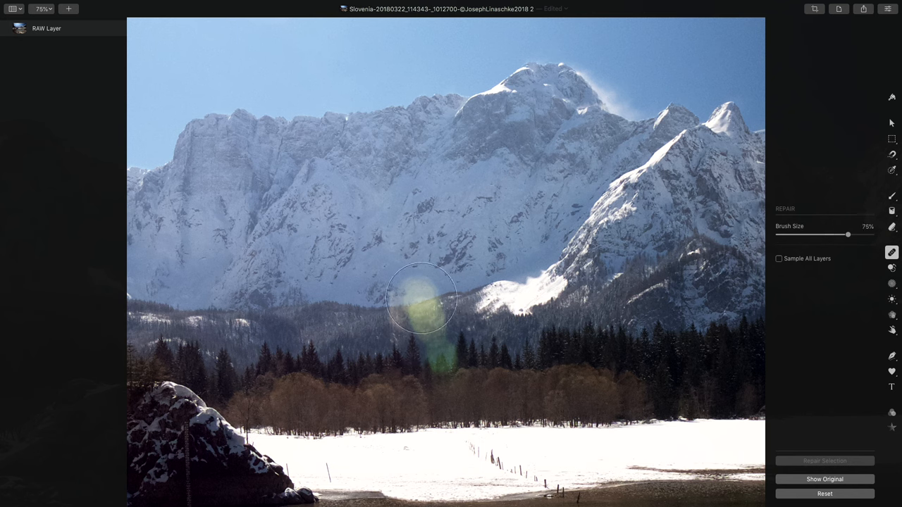
{"action": "left_click_drag", "start_coordinate": [849, 234], "coordinate": [837, 234]}
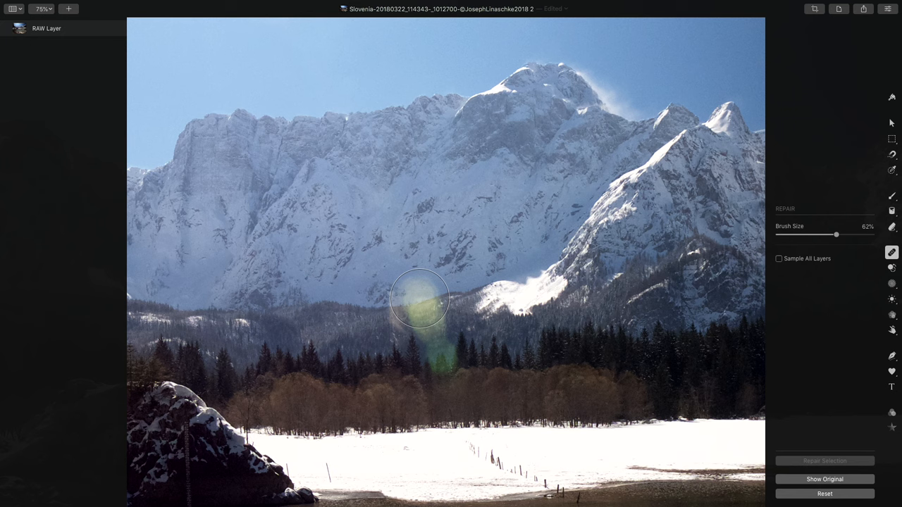
{"action": "left_click", "coordinate": [420, 296]}
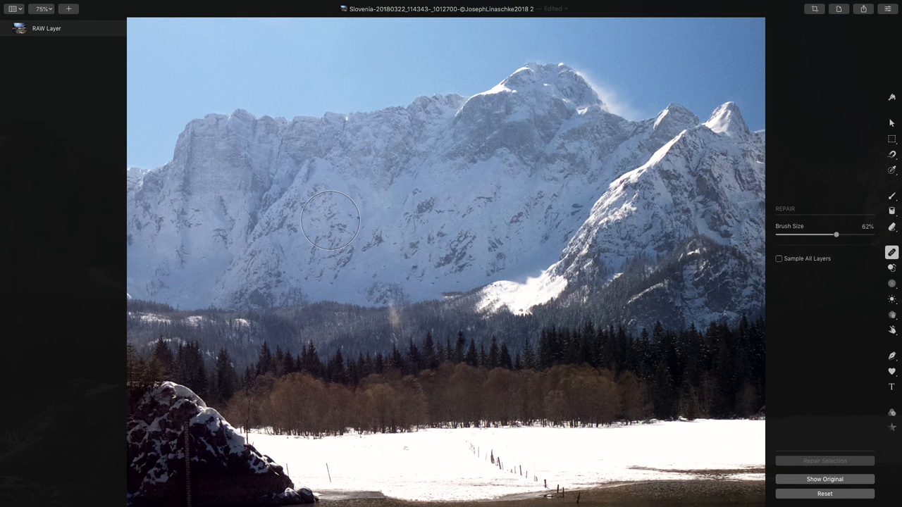
{"action": "mouse_move", "coordinate": [479, 301]}
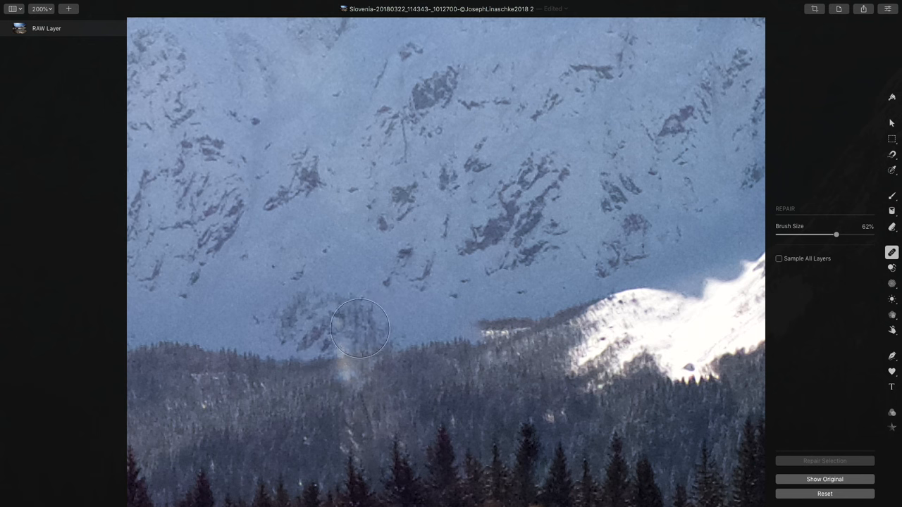
{"action": "mouse_move", "coordinate": [384, 340]}
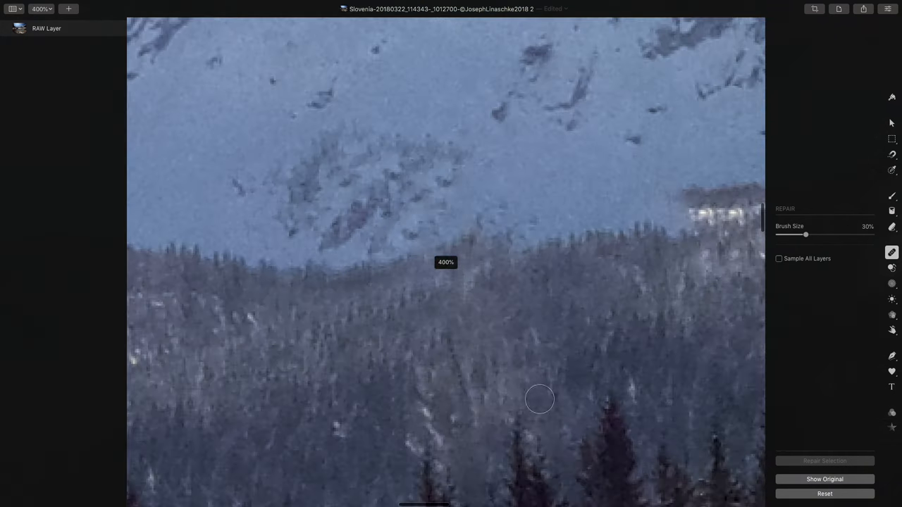
Step: Zoom to 400% and touch up the faint flare streak remaining among the trees
{"action": "scroll", "scroll_direction": "down", "scroll_amount": 3}
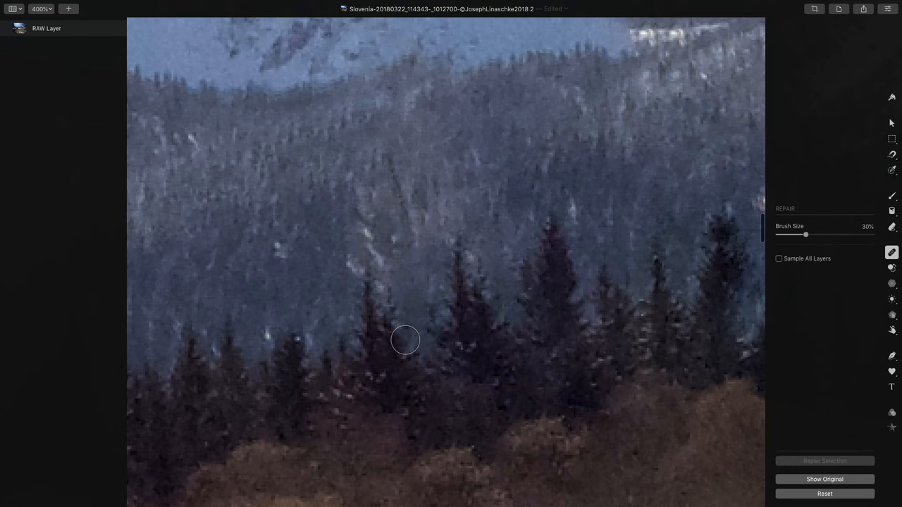
{"action": "mouse_move", "coordinate": [468, 333]}
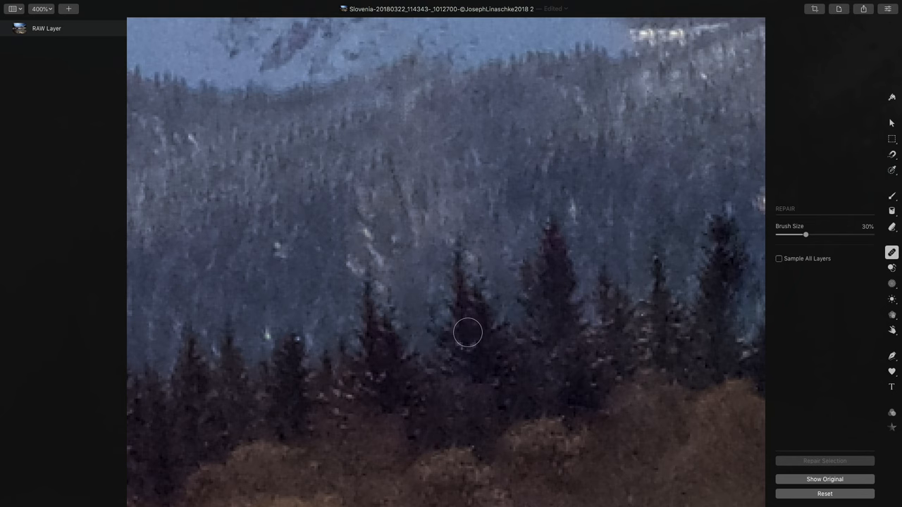
{"action": "mouse_move", "coordinate": [502, 323]}
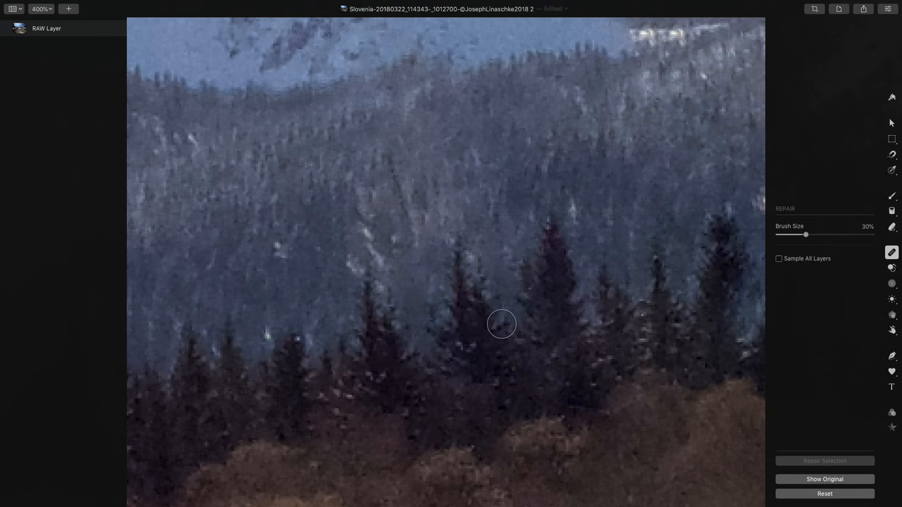
{"action": "left_click", "coordinate": [41, 9]}
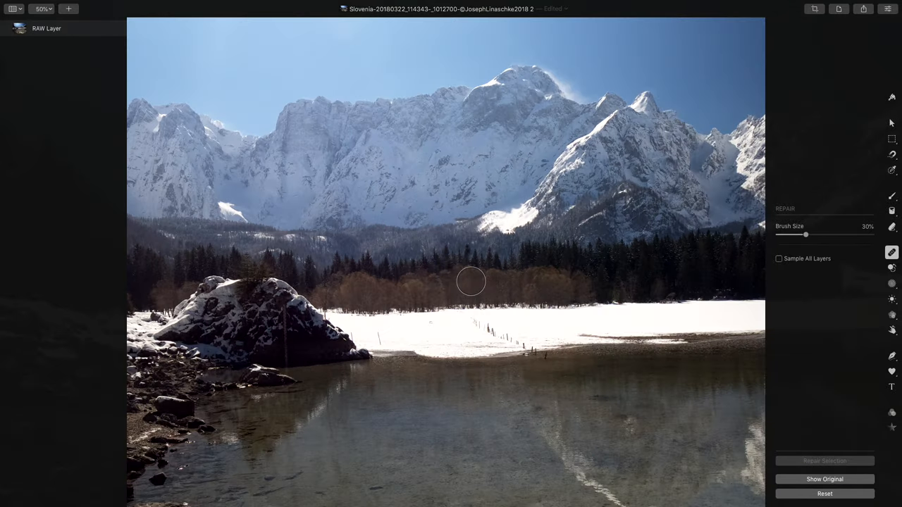
{"action": "mouse_move", "coordinate": [832, 316]}
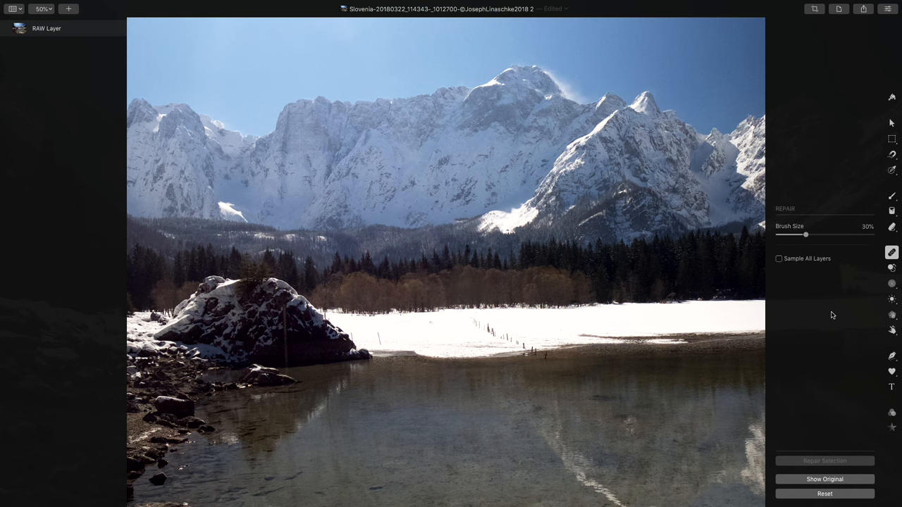
{"action": "mouse_move", "coordinate": [890, 252]}
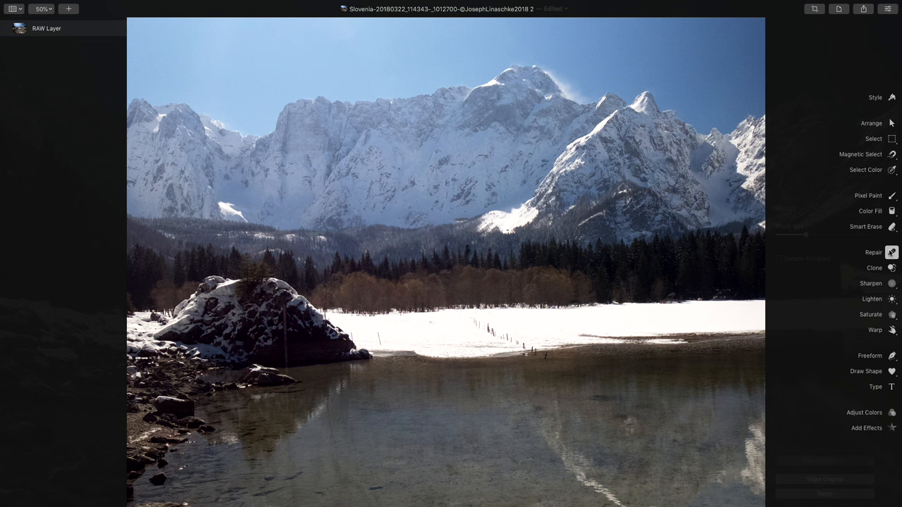
Step: Select the Clone tool from the Tools sidebar to show its brush and source options
{"action": "left_click", "coordinate": [891, 252]}
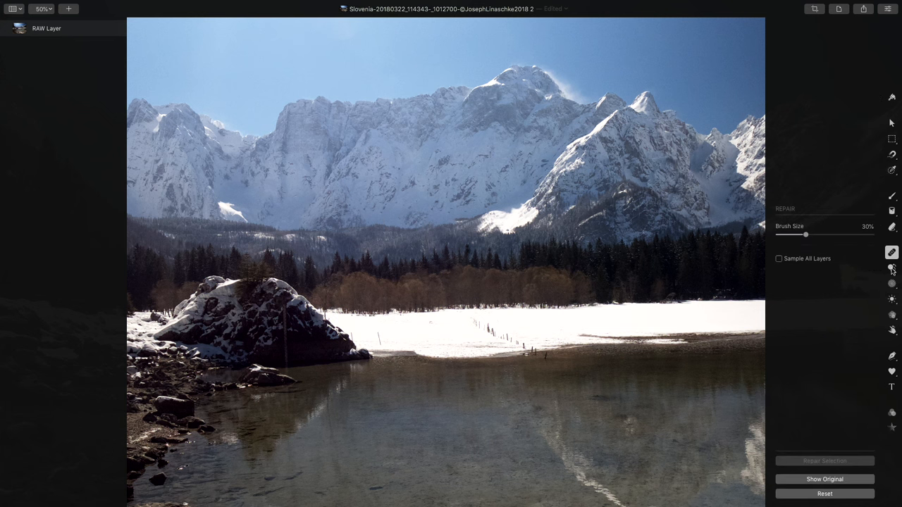
{"action": "left_click", "coordinate": [891, 268]}
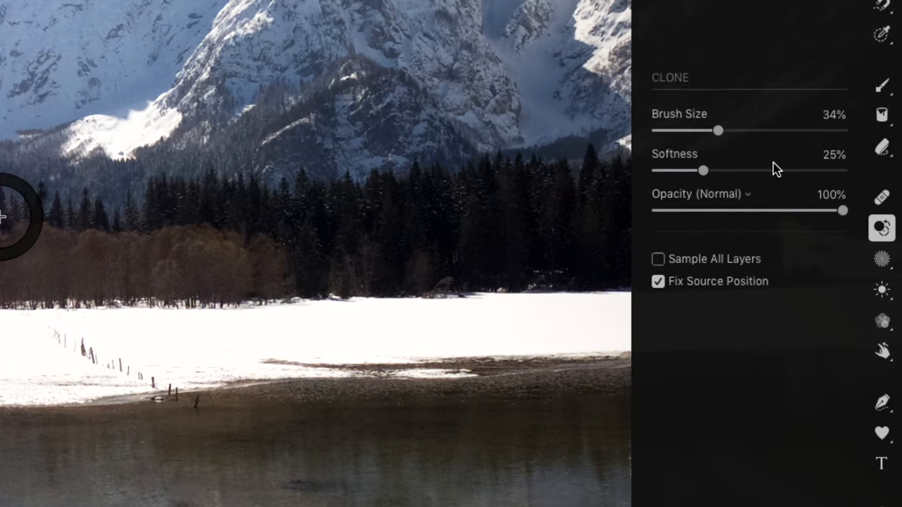
{"action": "mouse_move", "coordinate": [792, 211]}
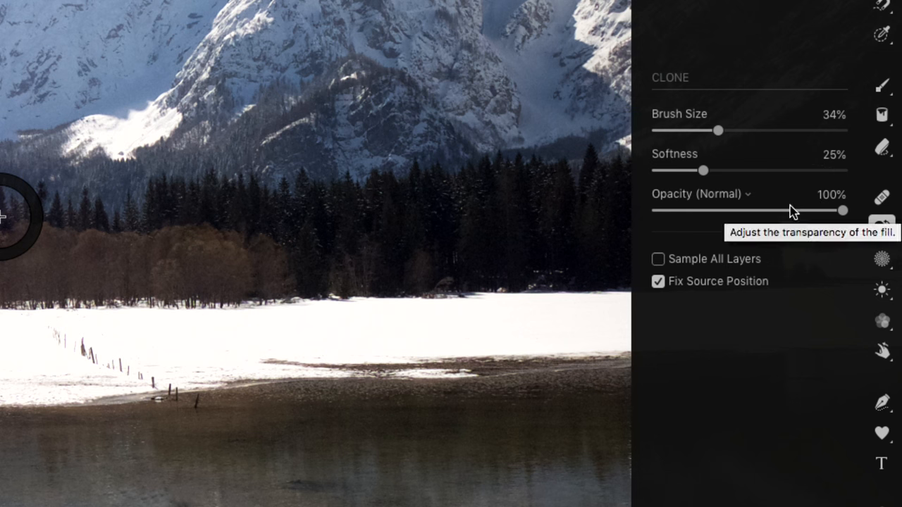
{"action": "mouse_move", "coordinate": [793, 214]}
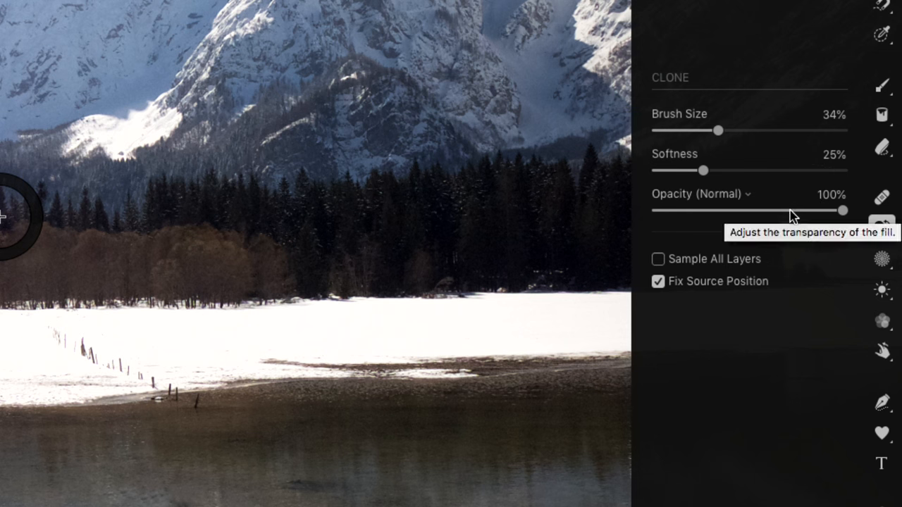
{"action": "mouse_move", "coordinate": [775, 231]}
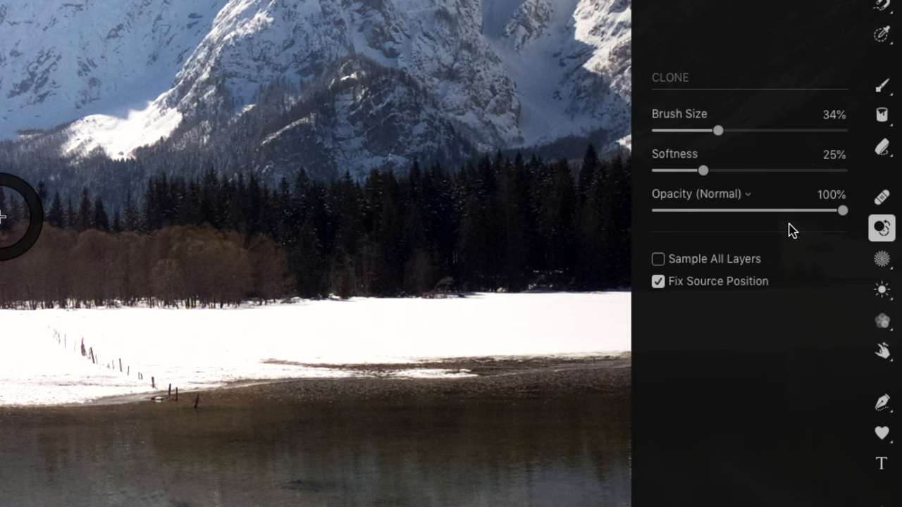
{"action": "mouse_move", "coordinate": [811, 214]}
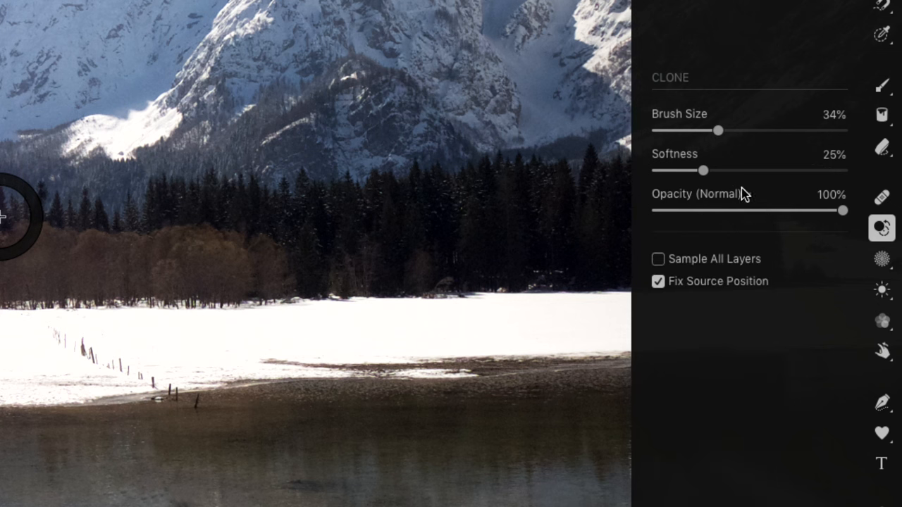
{"action": "mouse_move", "coordinate": [702, 264]}
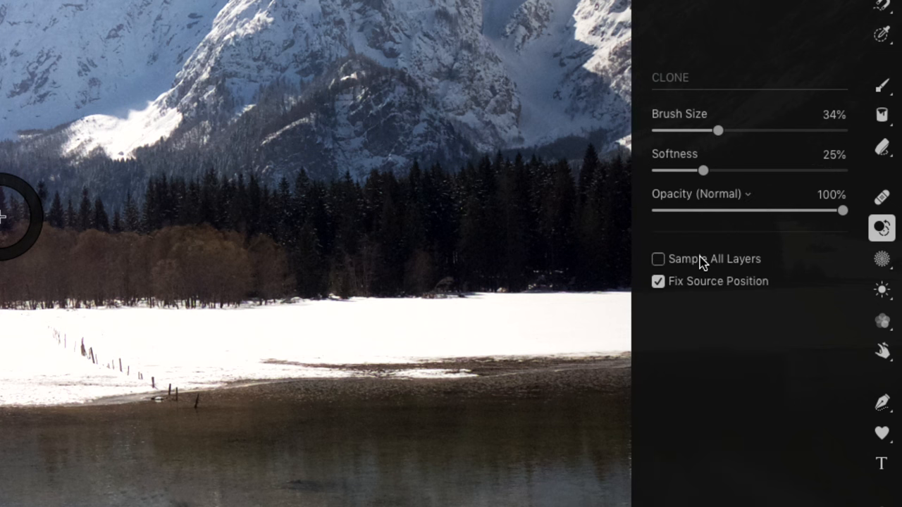
{"action": "mouse_move", "coordinate": [694, 285]}
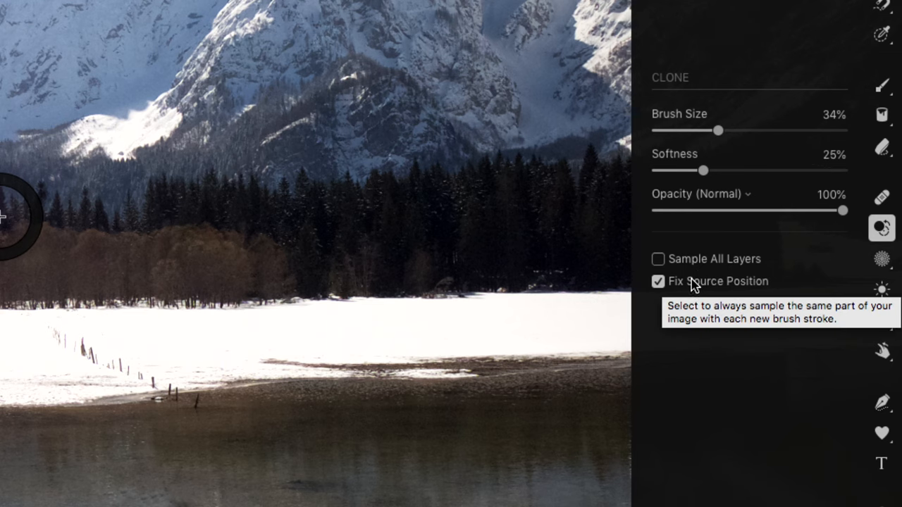